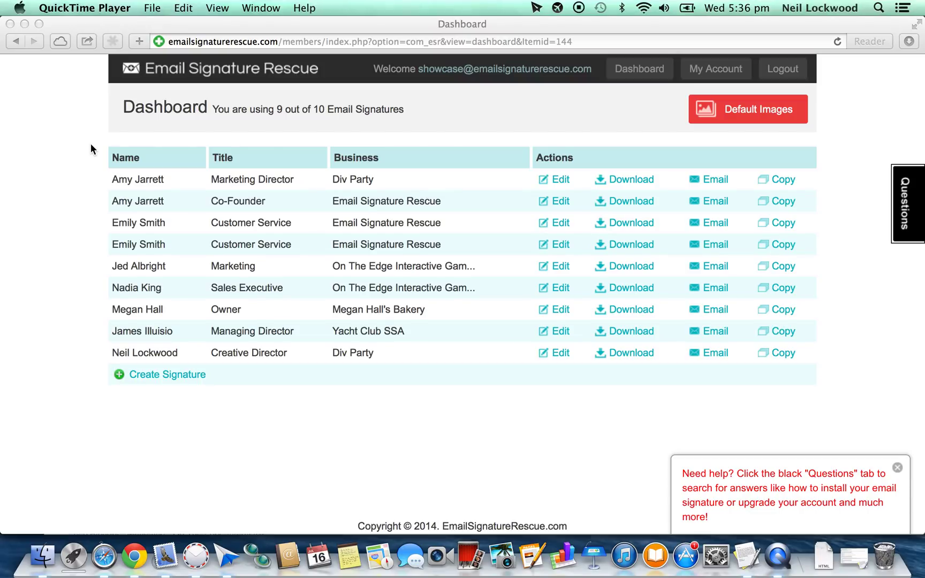
mouse_move(78, 186)
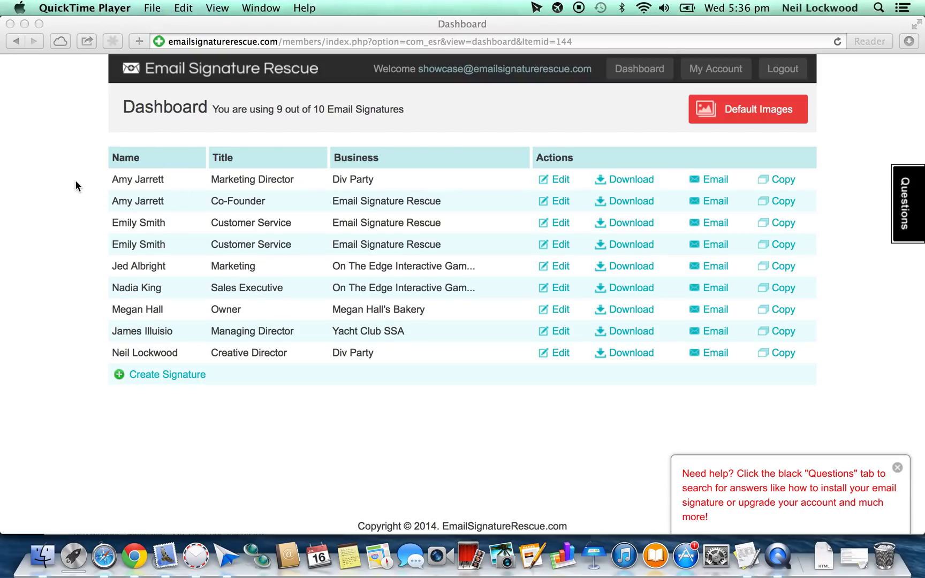
mouse_move(8, 104)
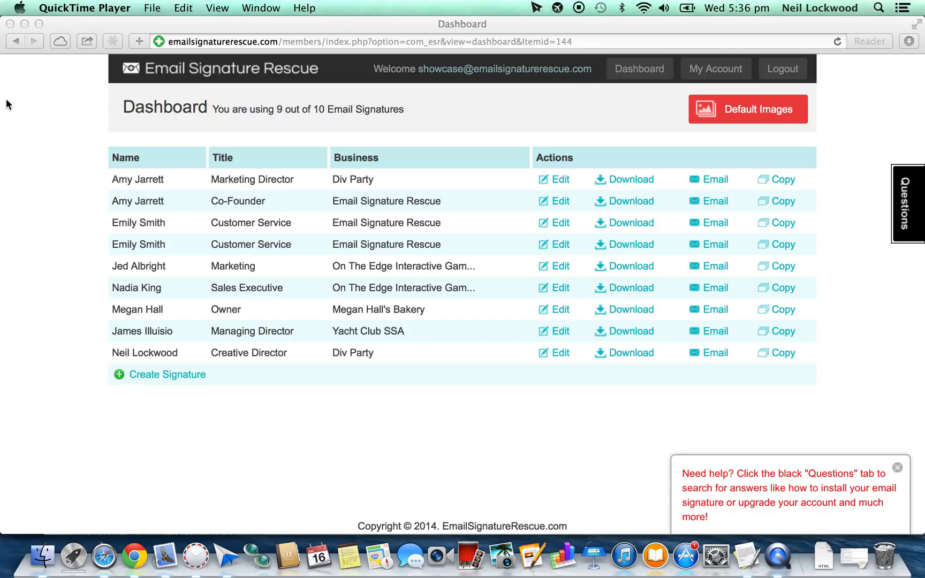
mouse_move(185, 113)
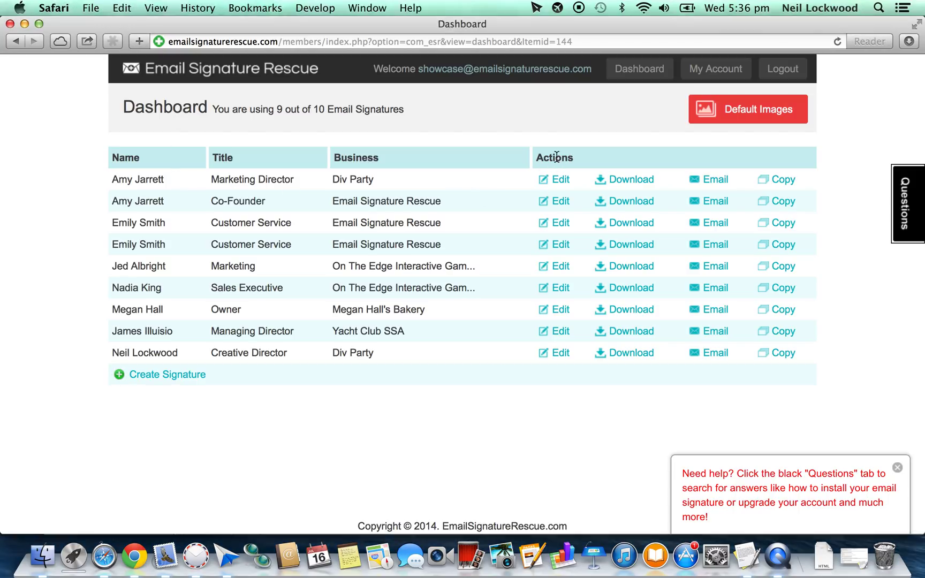
mouse_move(136, 266)
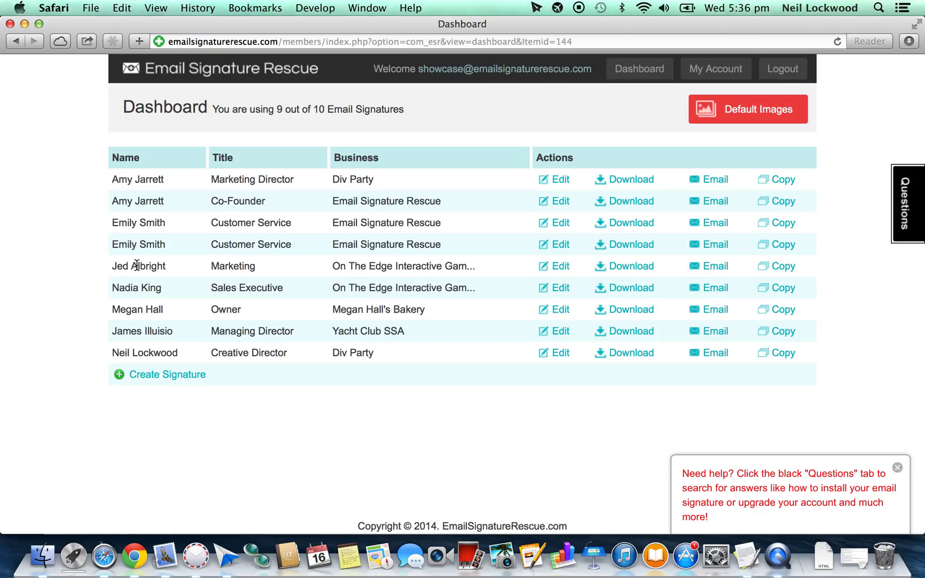
mouse_move(561, 266)
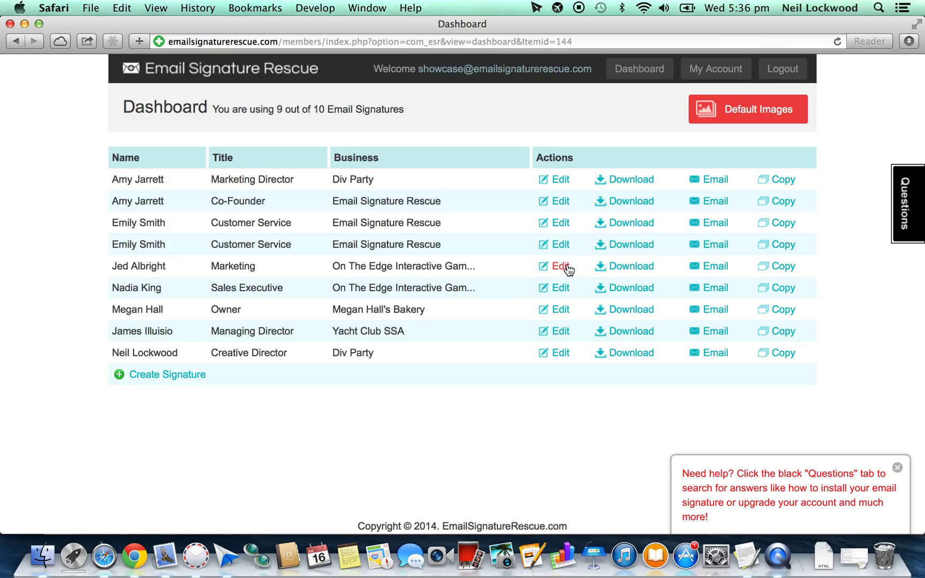
left_click(559, 266)
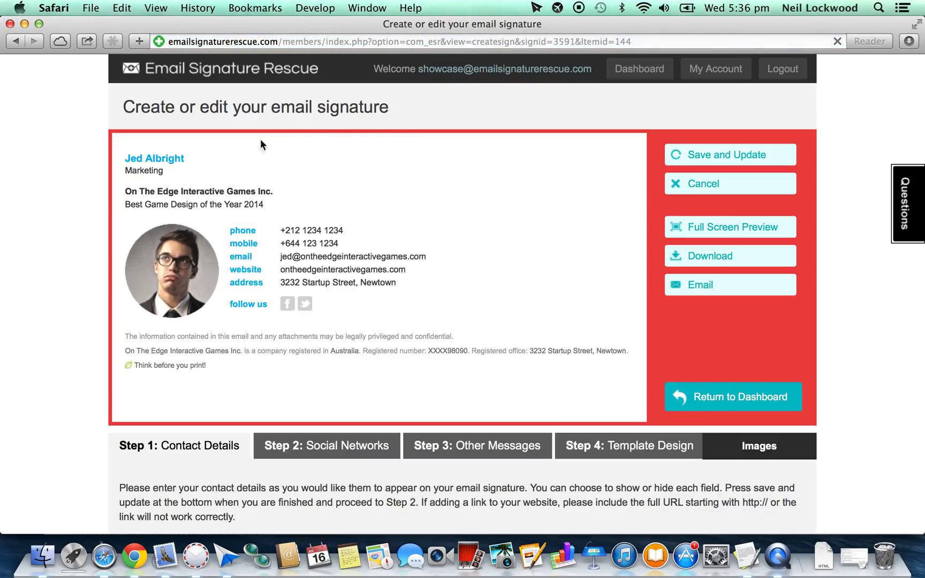
mouse_move(694, 239)
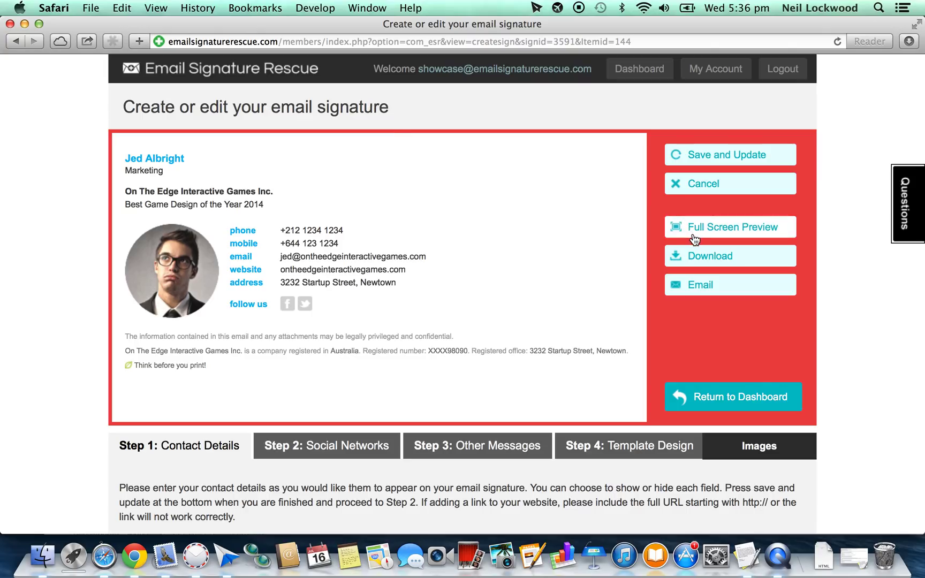
mouse_move(797, 225)
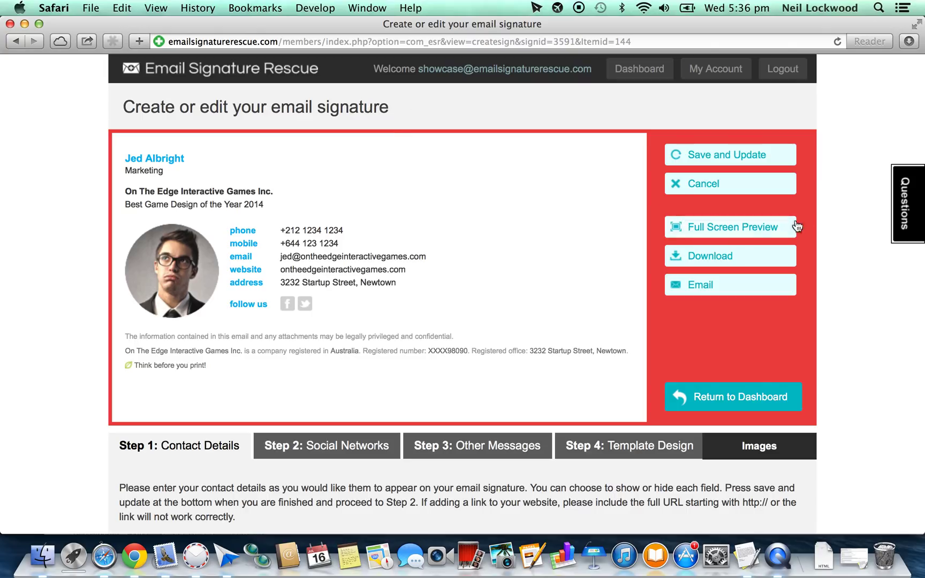
left_click(733, 227)
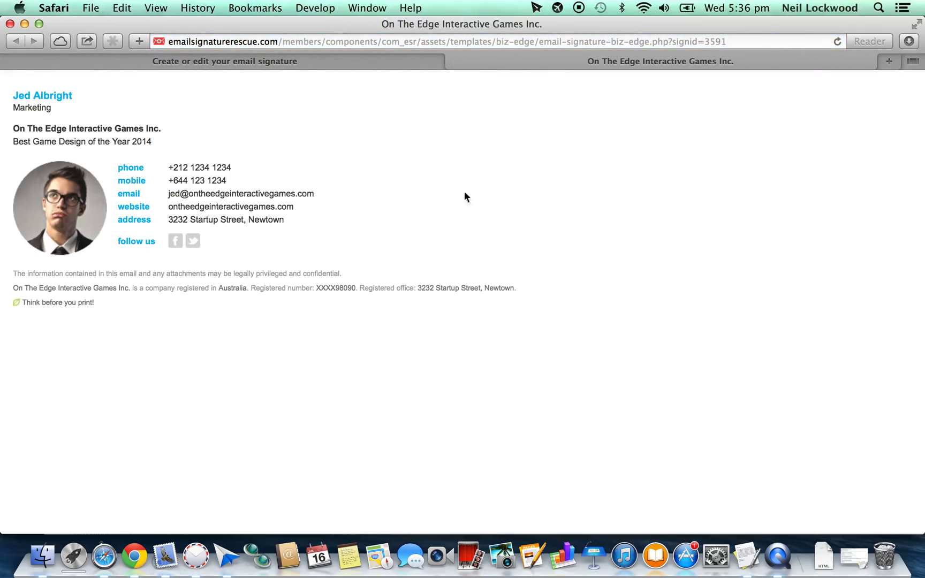
mouse_move(363, 332)
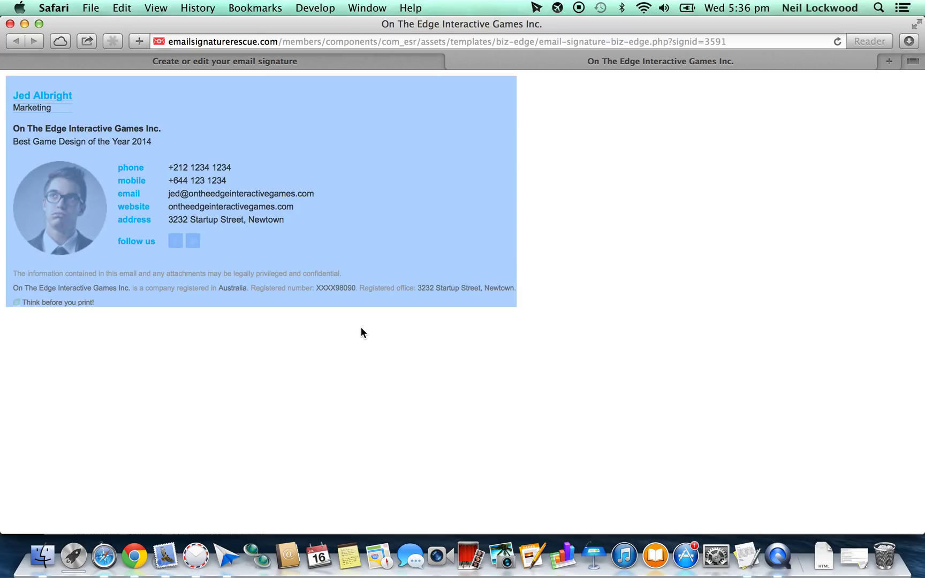
mouse_move(228, 498)
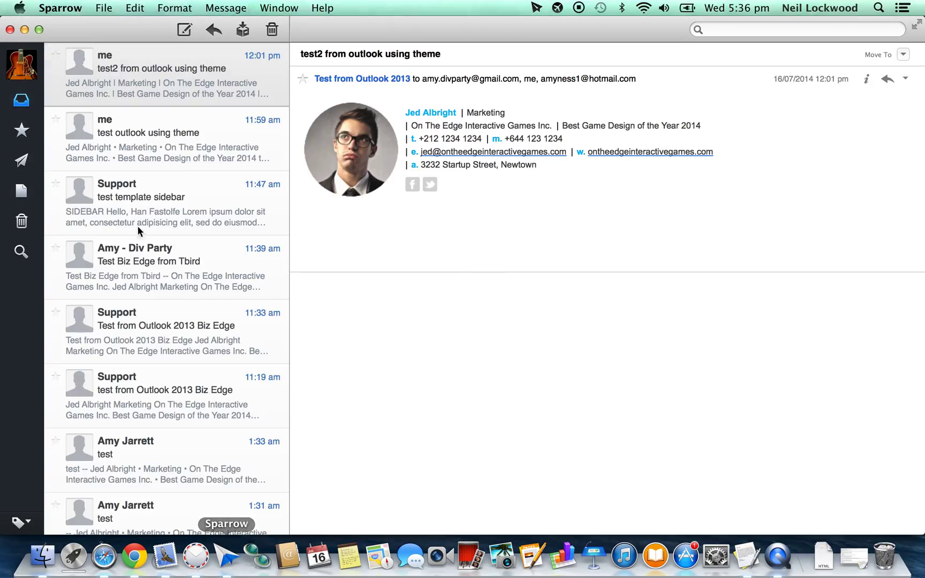
mouse_move(68, 15)
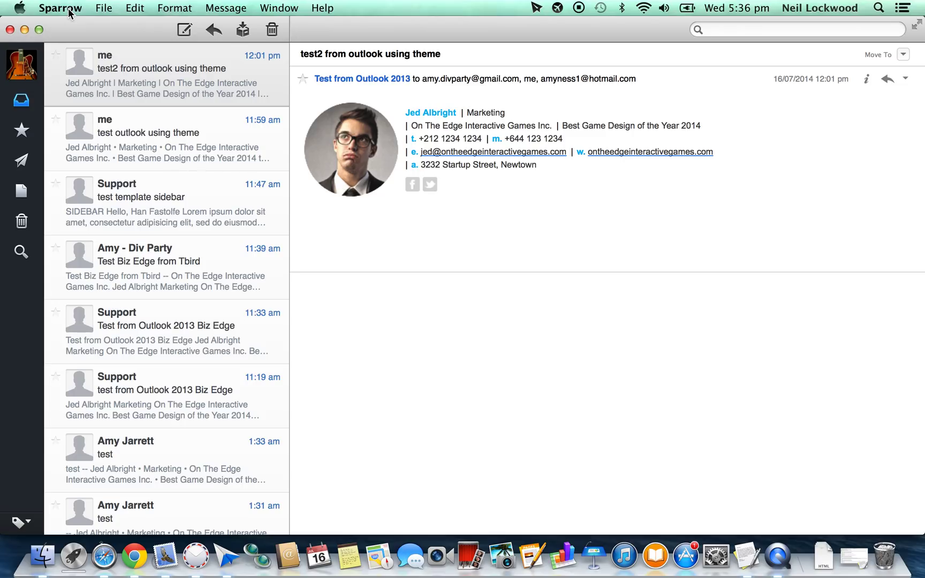
left_click(60, 7)
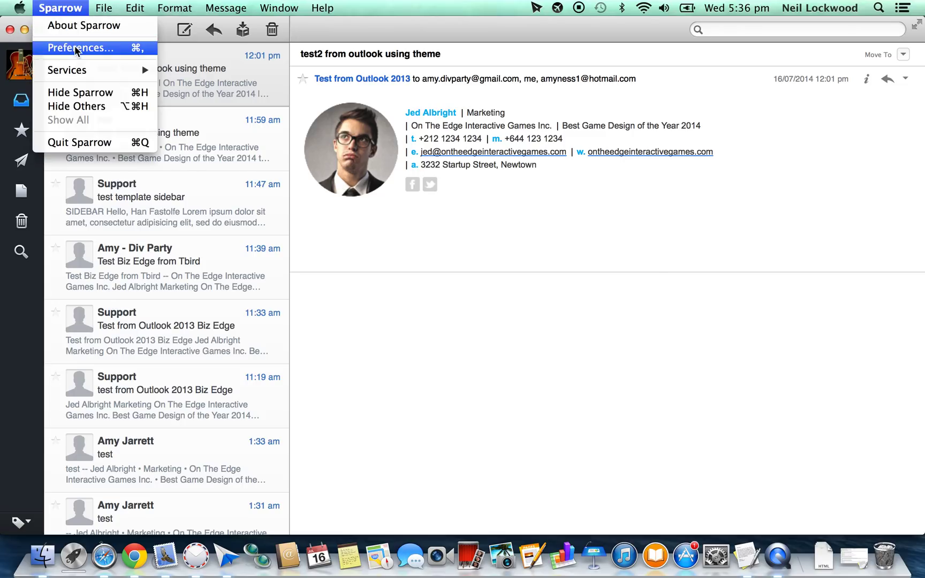
left_click(81, 47)
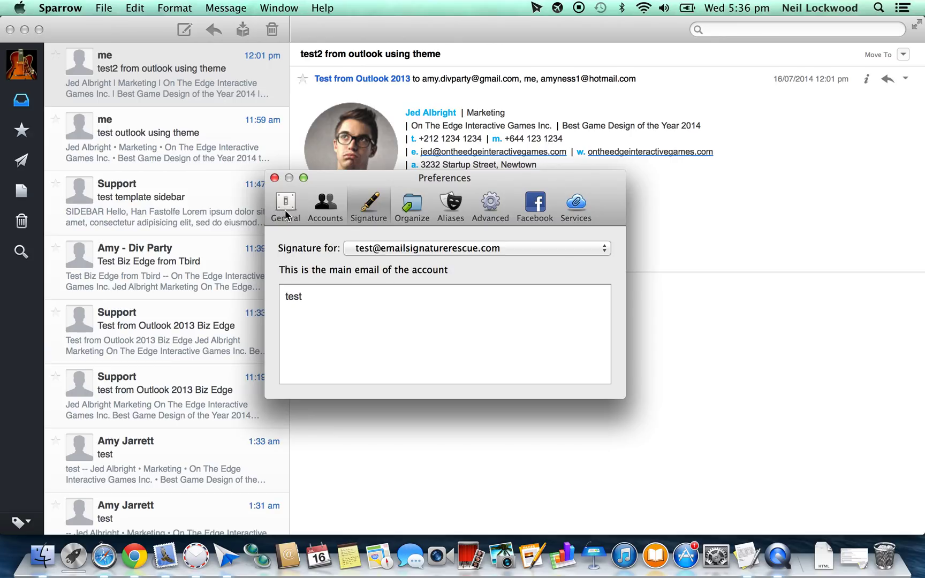
mouse_move(336, 218)
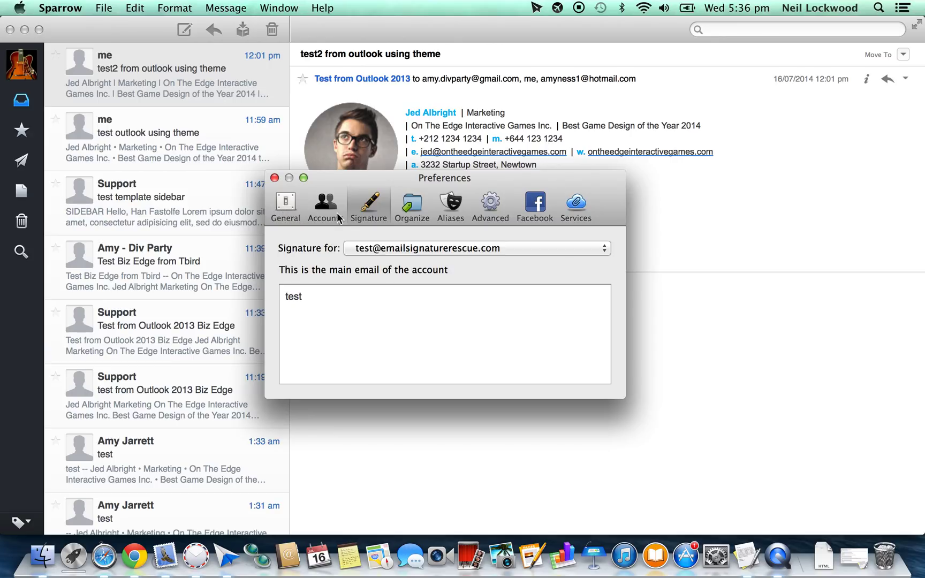
mouse_move(335, 210)
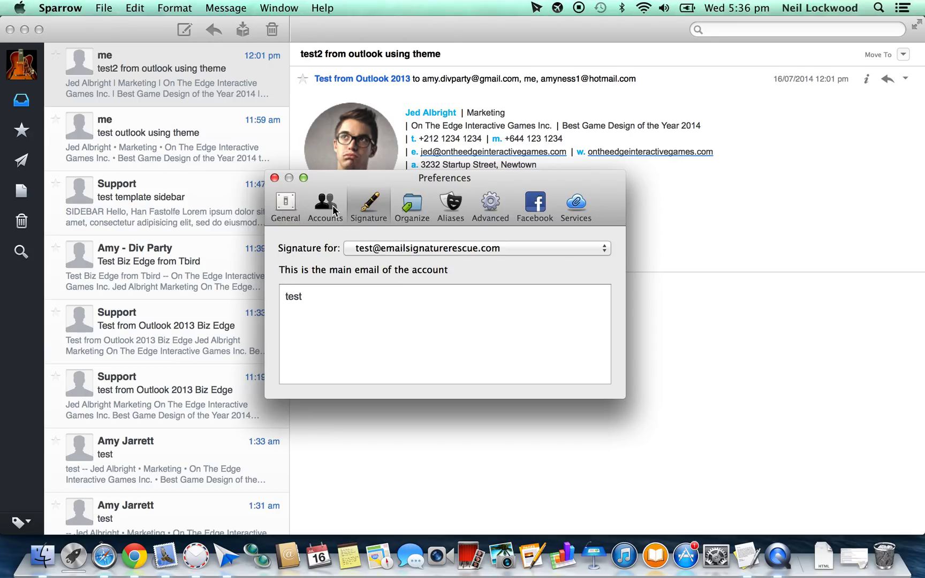
mouse_move(376, 209)
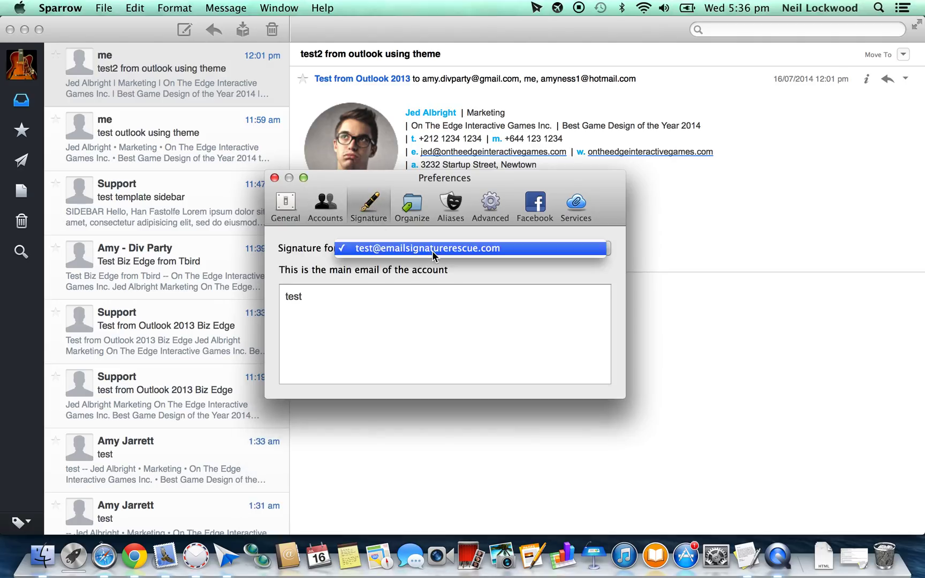
left_click(430, 248)
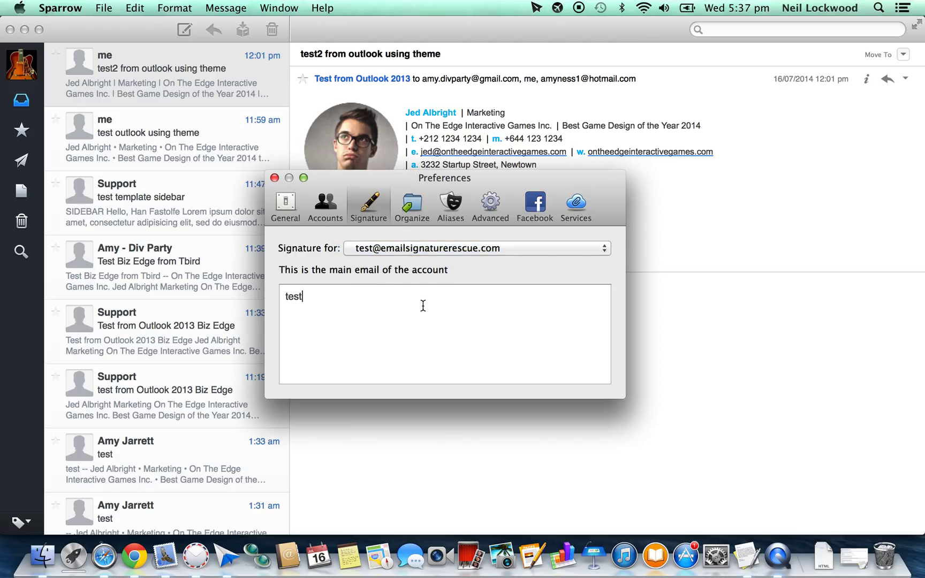
double_click(293, 296)
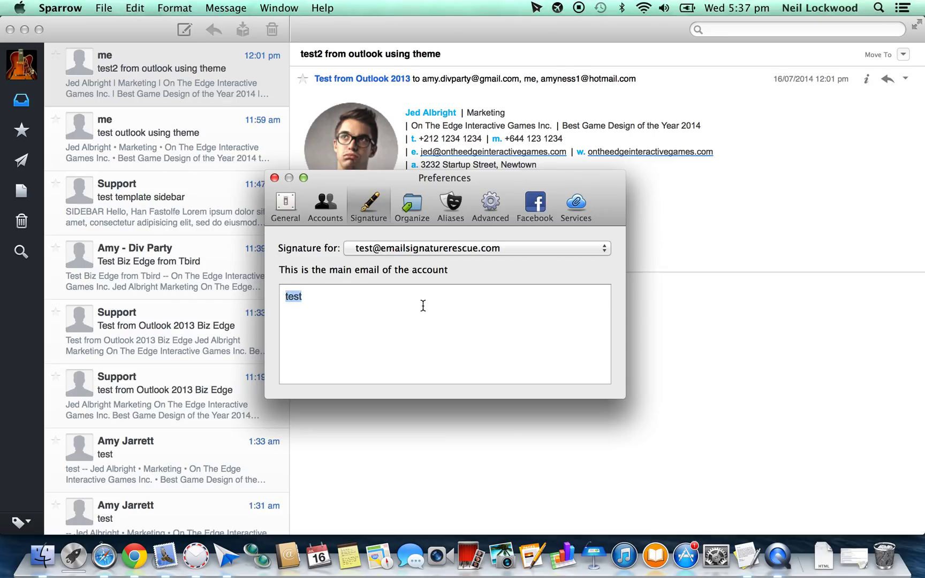
key("Delete")
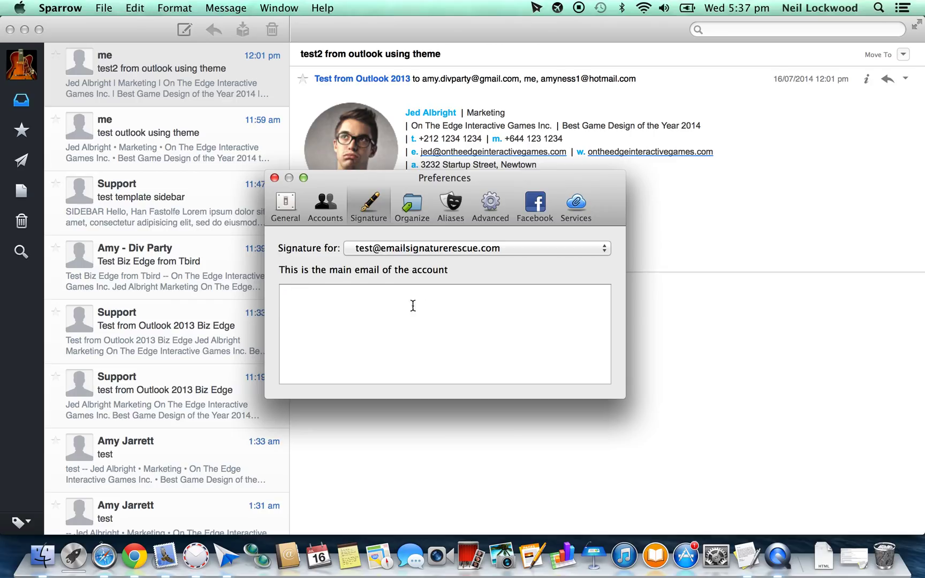
mouse_move(346, 307)
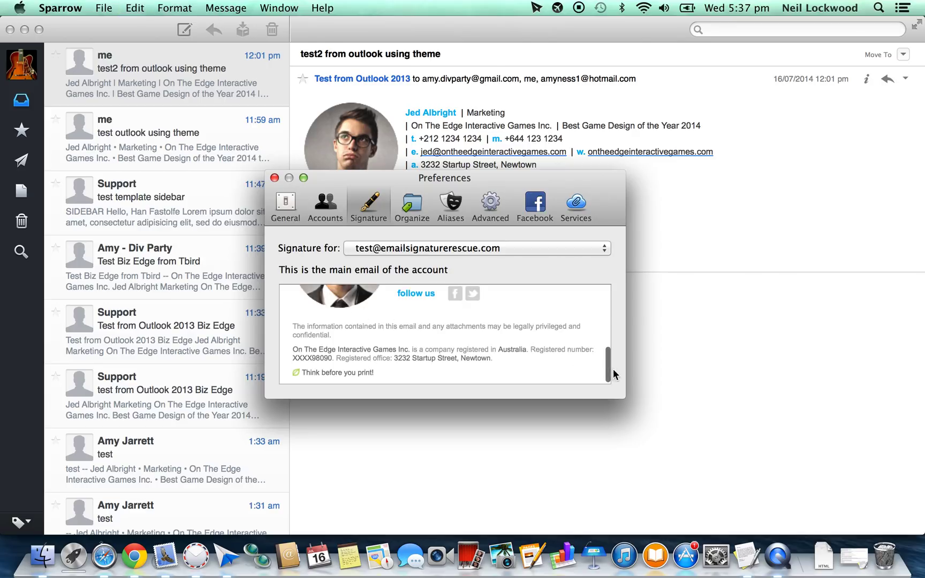
scroll("up", 3)
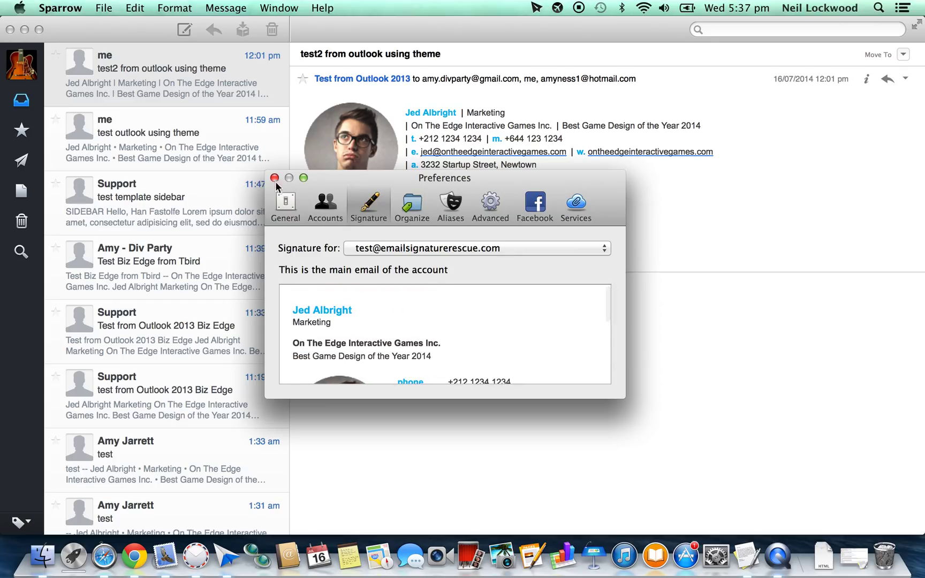
left_click(274, 178)
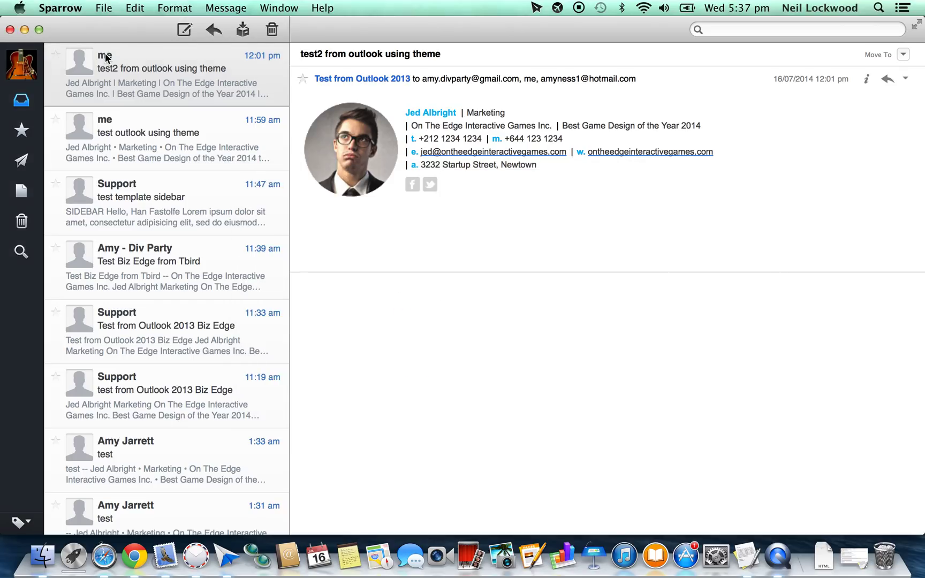
left_click(184, 29)
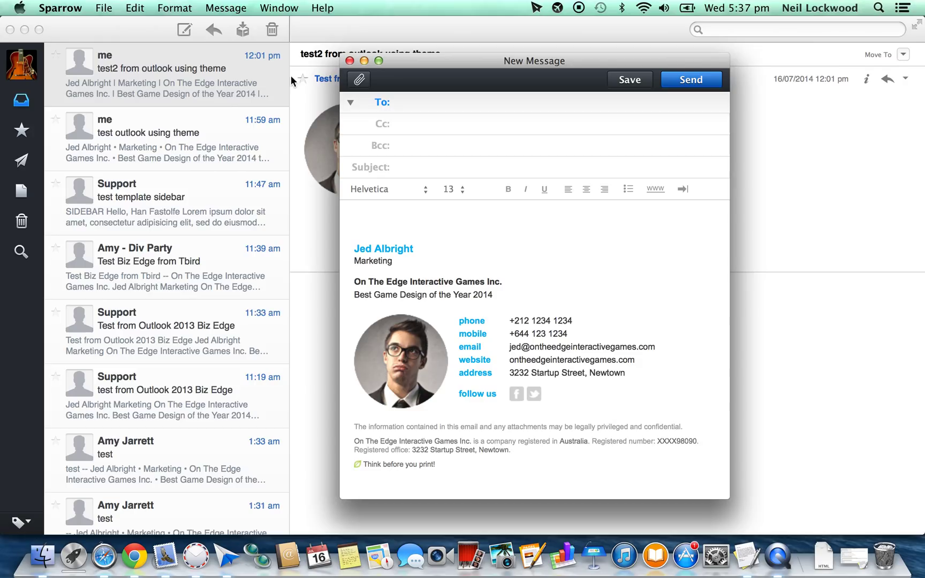